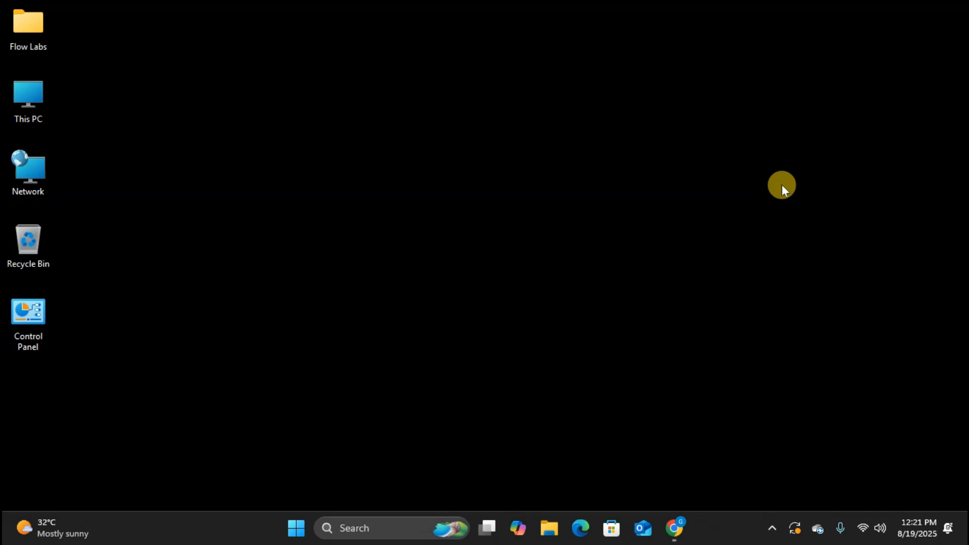
Launch Google Chrome from the taskbar to a new tab on the Google start page.
{"action": "left_click", "coordinate": [674, 529]}
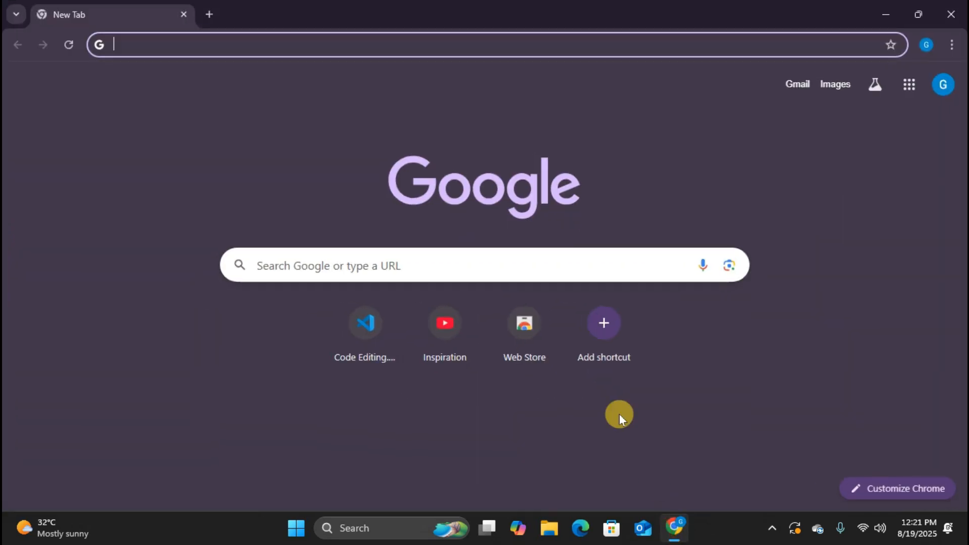
{"action": "mouse_move", "coordinate": [533, 291]}
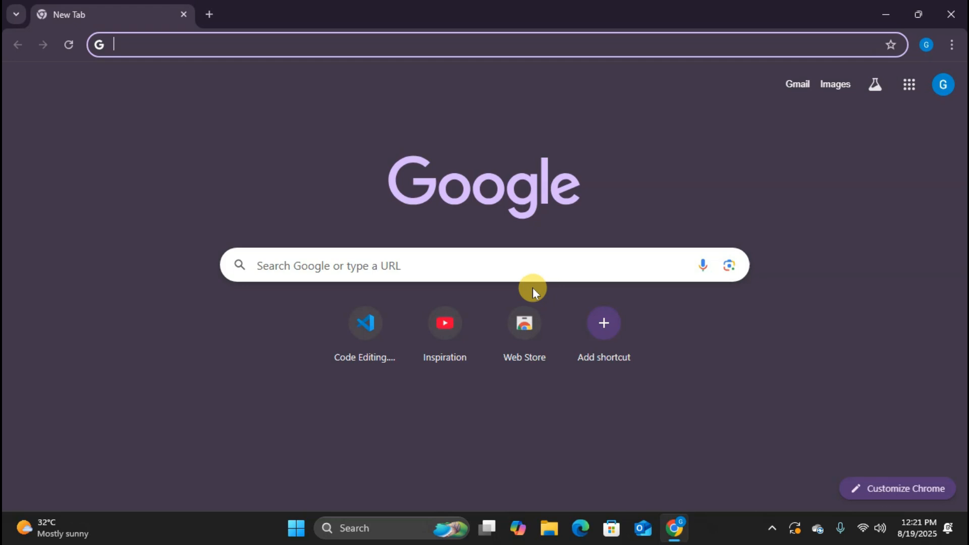
{"action": "mouse_move", "coordinate": [209, 96]}
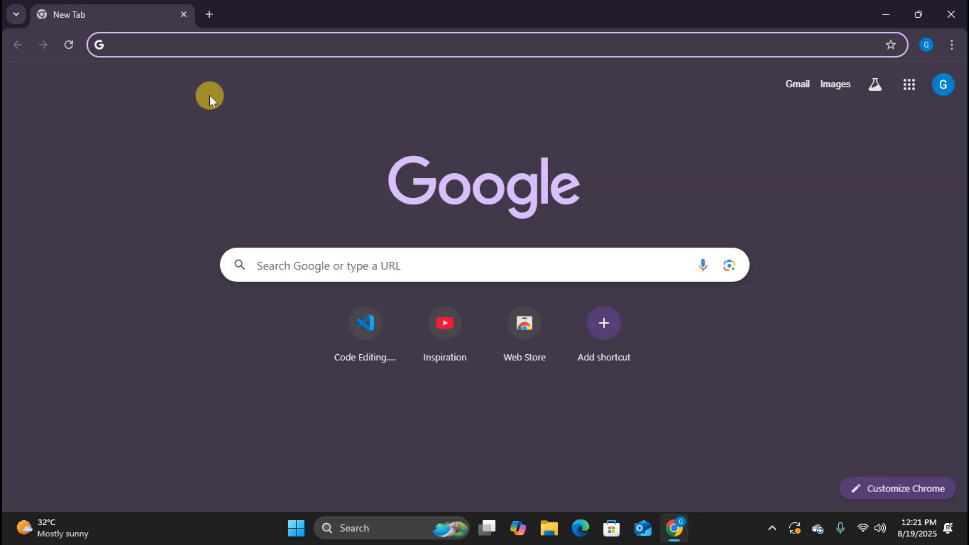
Search Google for 'itunes', with Apple's official iTunes page as the top result.
{"action": "type", "text": "itunes"}
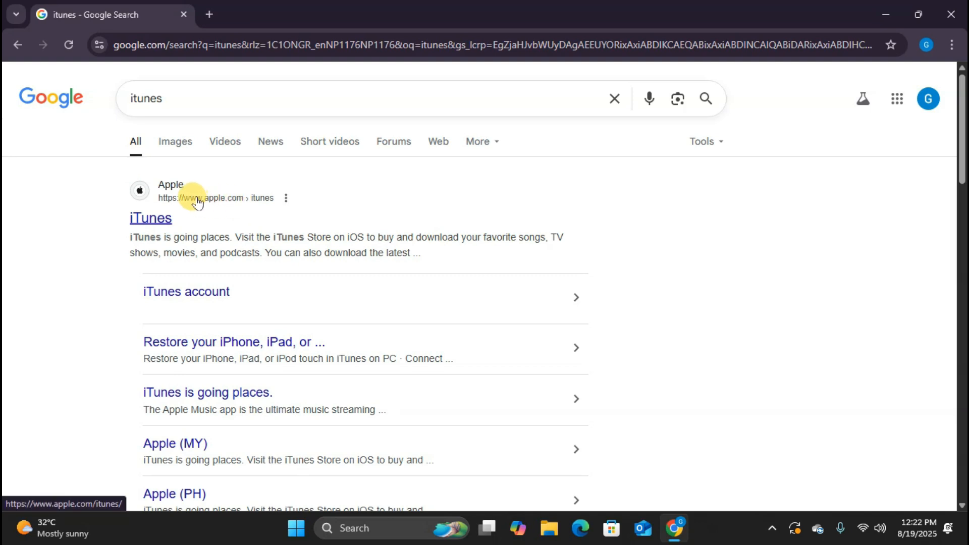
{"action": "mouse_move", "coordinate": [247, 206]}
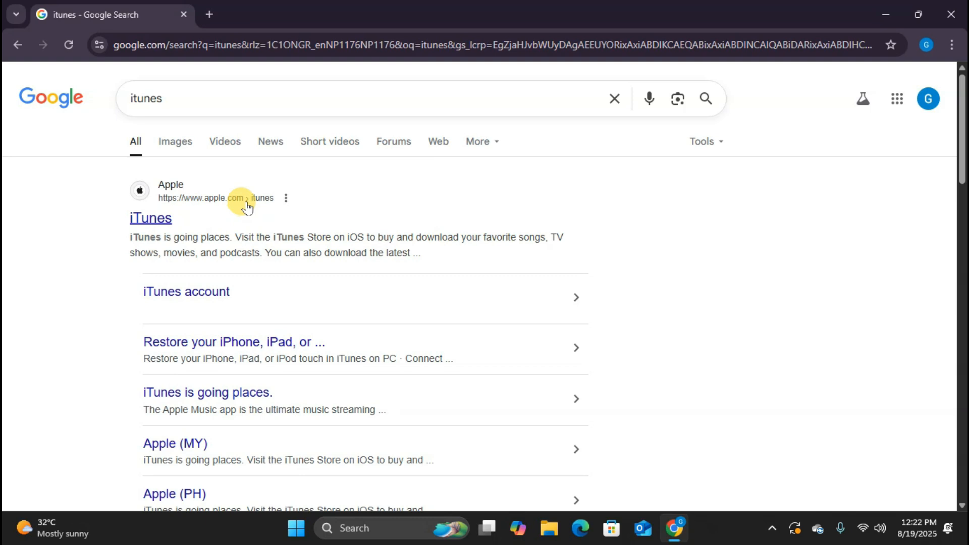
{"action": "mouse_move", "coordinate": [151, 217]}
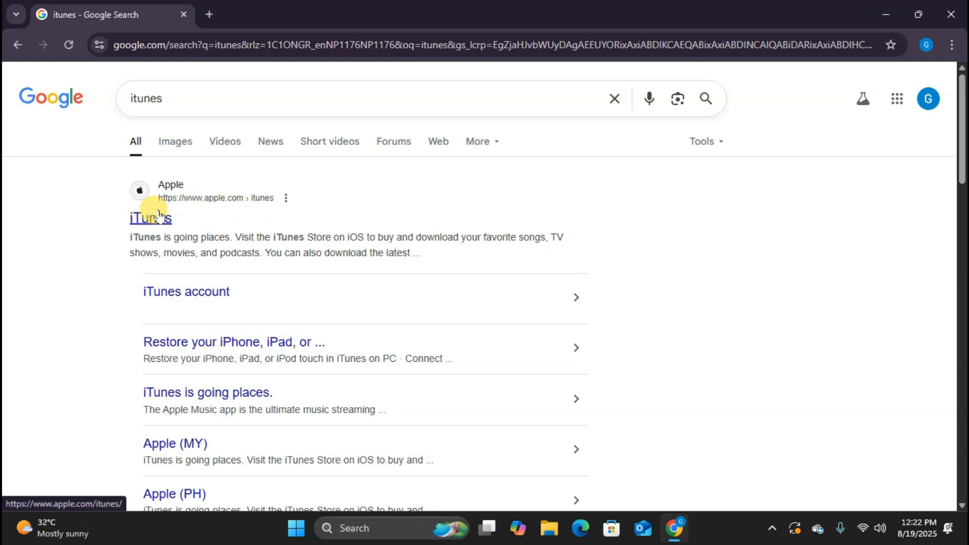
Open apple.com's iTunes result and scroll to the iTunes for Windows download section.
{"action": "left_click", "coordinate": [151, 218]}
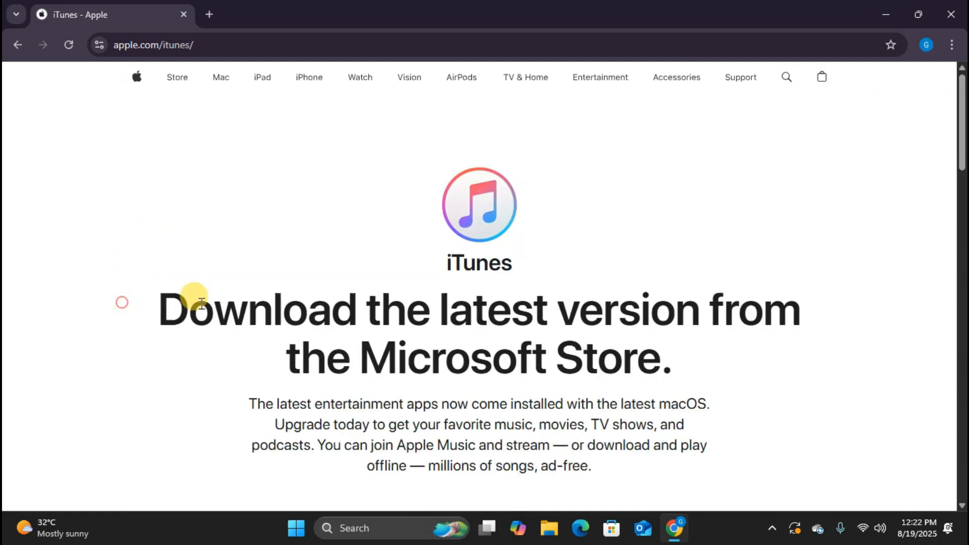
{"action": "mouse_move", "coordinate": [814, 360]}
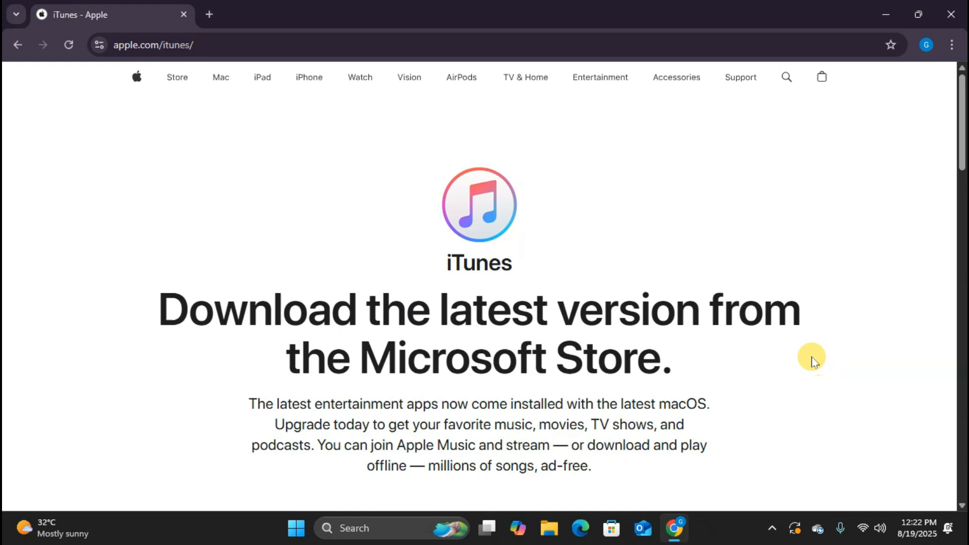
{"action": "scroll", "scroll_direction": "down", "scroll_amount": 3}
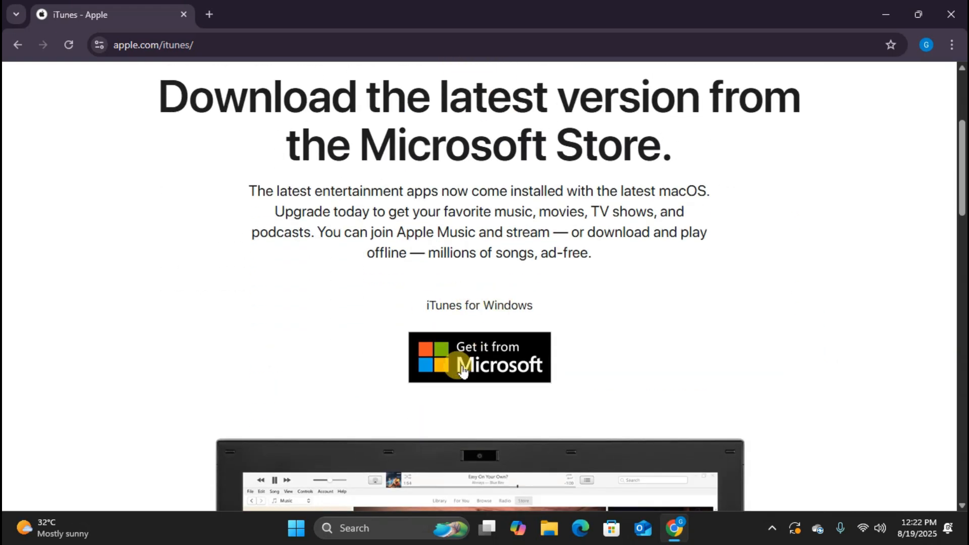
{"action": "left_click", "coordinate": [479, 357]}
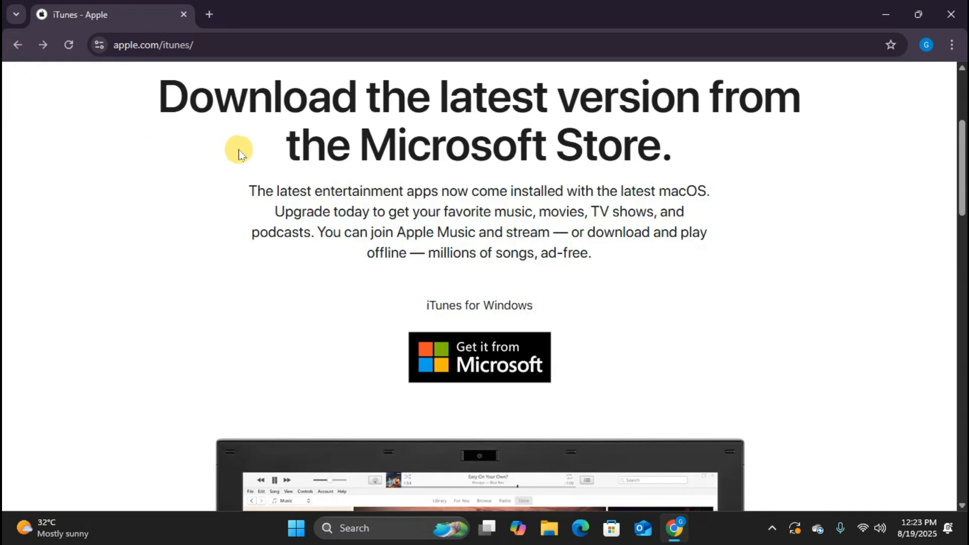
{"action": "scroll", "scroll_direction": "down", "scroll_amount": 3}
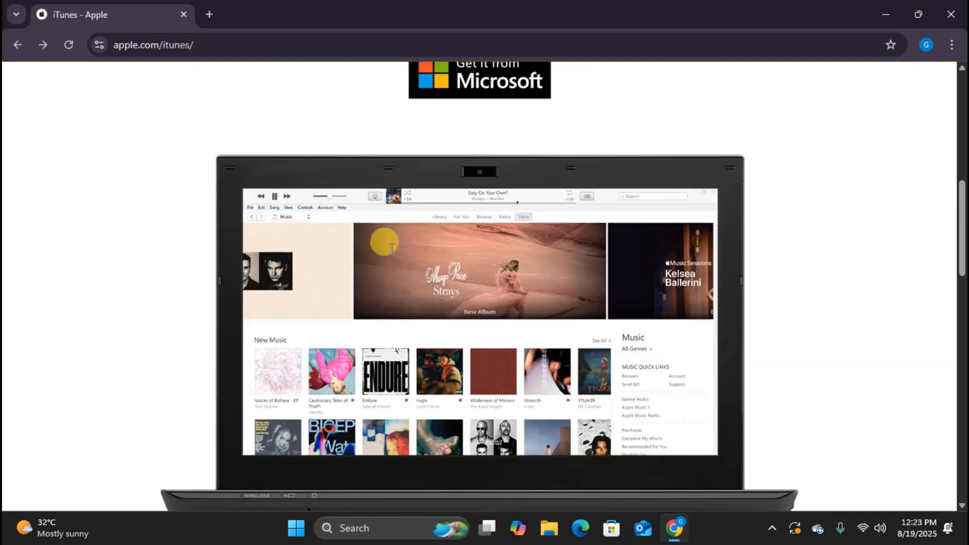
{"action": "scroll", "scroll_direction": "down", "scroll_amount": 3}
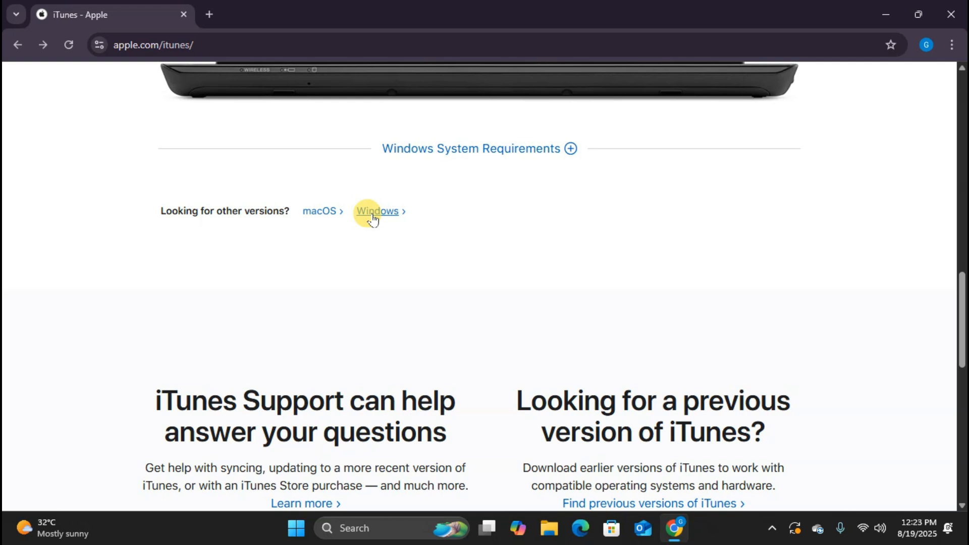
Switch to the Windows version and scroll to the 64-bit and 32-bit downloads.
{"action": "left_click", "coordinate": [376, 211]}
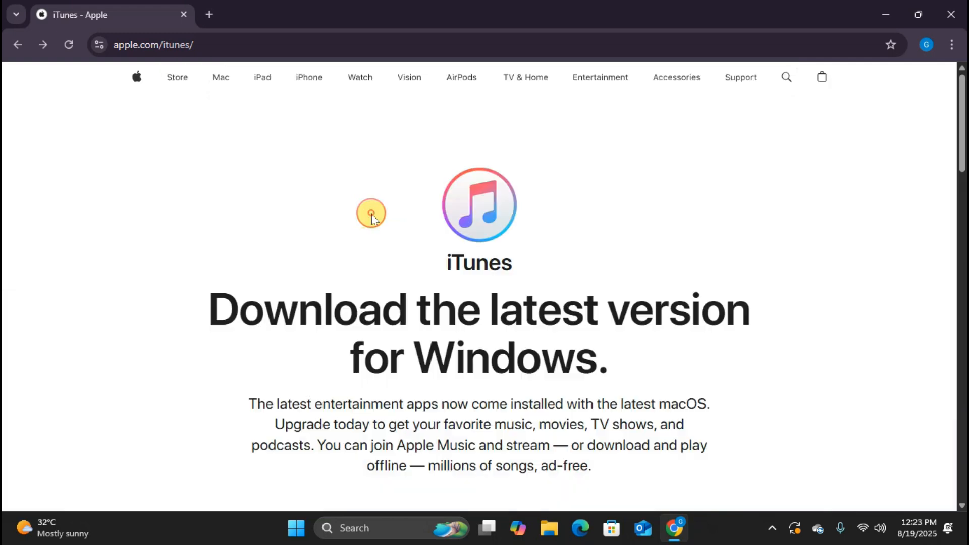
{"action": "mouse_move", "coordinate": [476, 371]}
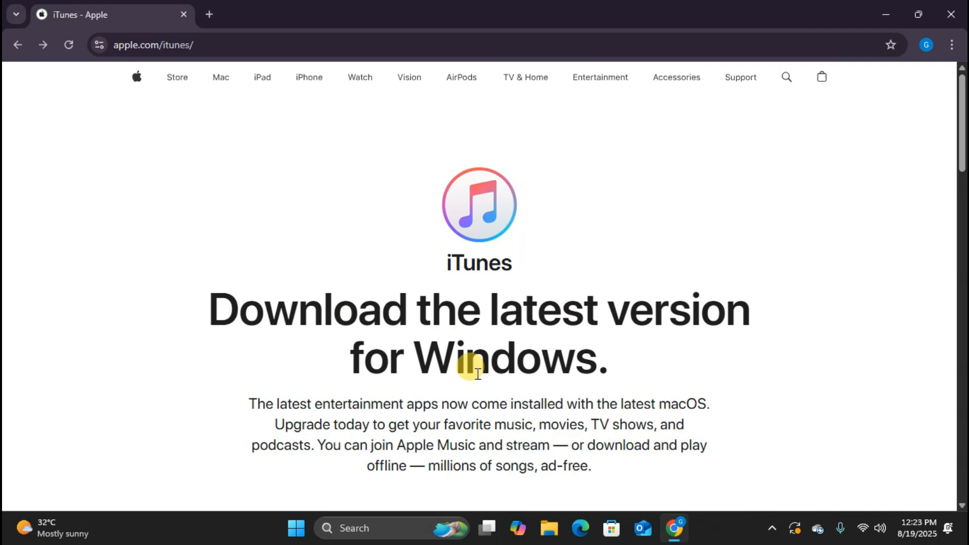
{"action": "scroll", "scroll_direction": "down", "scroll_amount": 3}
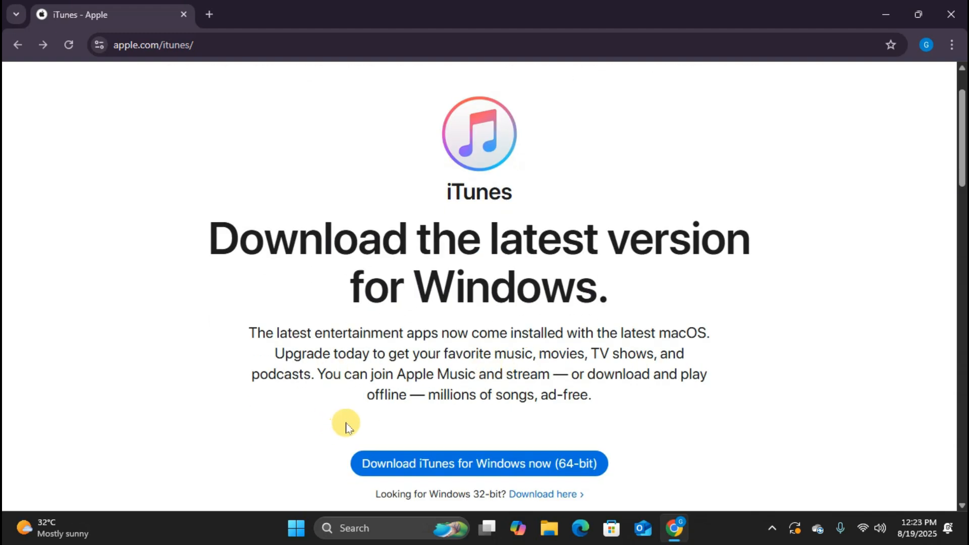
{"action": "scroll", "scroll_direction": "down", "scroll_amount": 3}
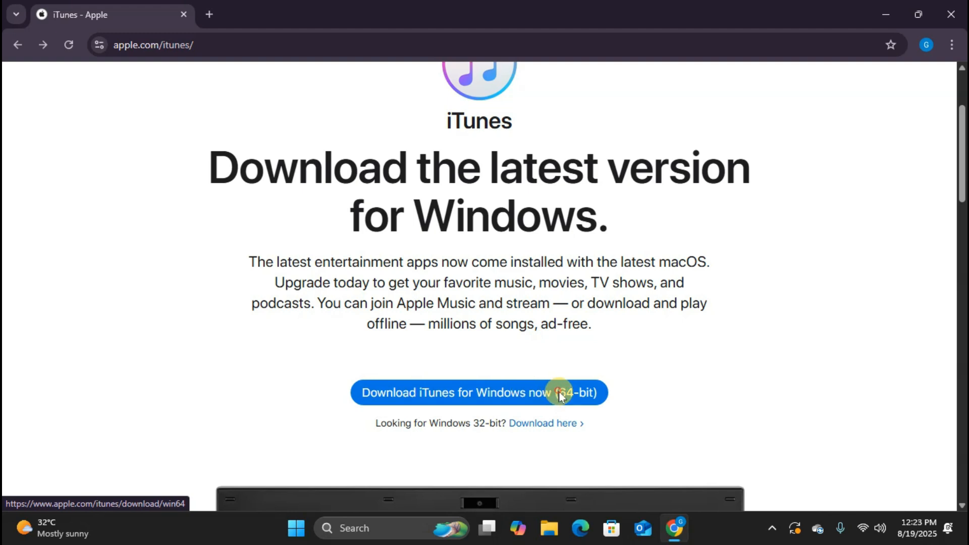
Download the 64-bit iTunes64Setup.exe (202 MB) and launch the setup wizard.
{"action": "left_click", "coordinate": [478, 393]}
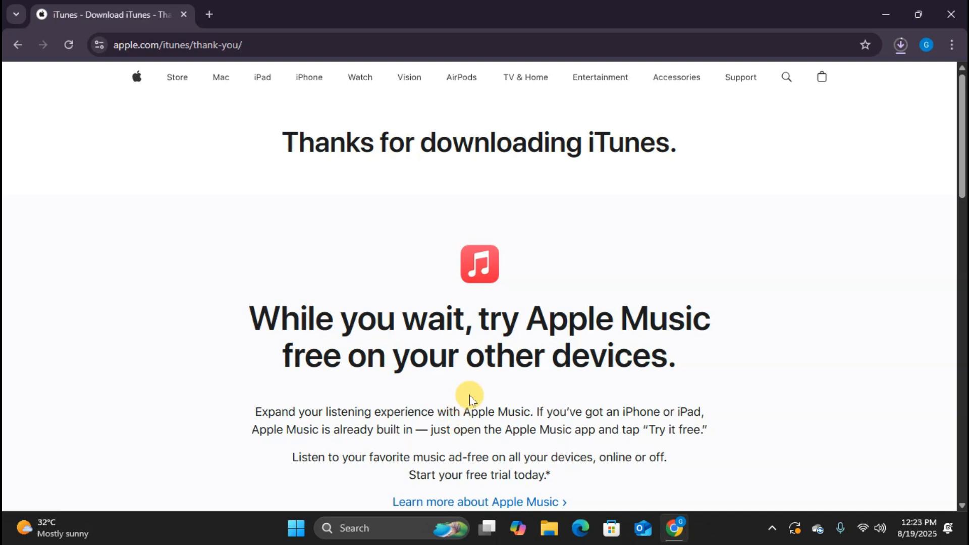
{"action": "mouse_move", "coordinate": [707, 127]}
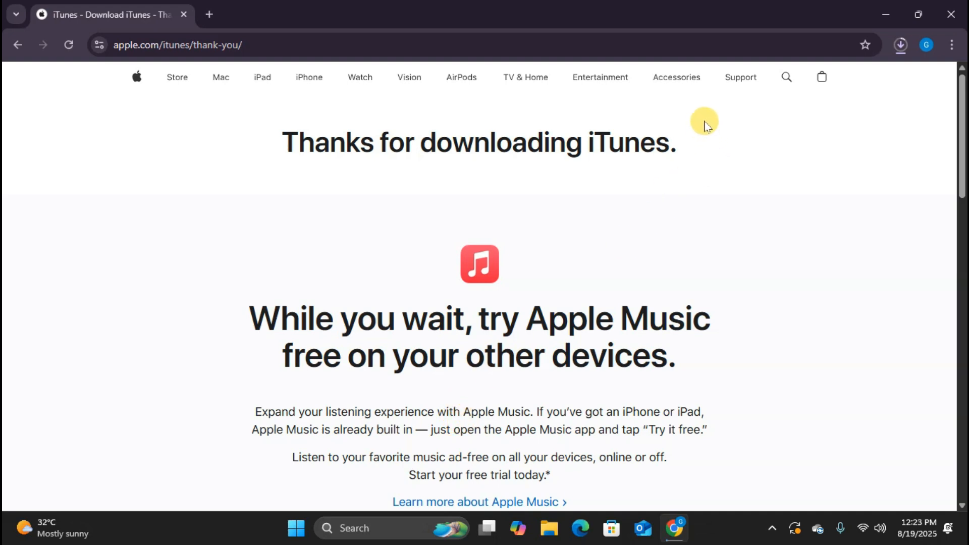
{"action": "mouse_move", "coordinate": [900, 44]}
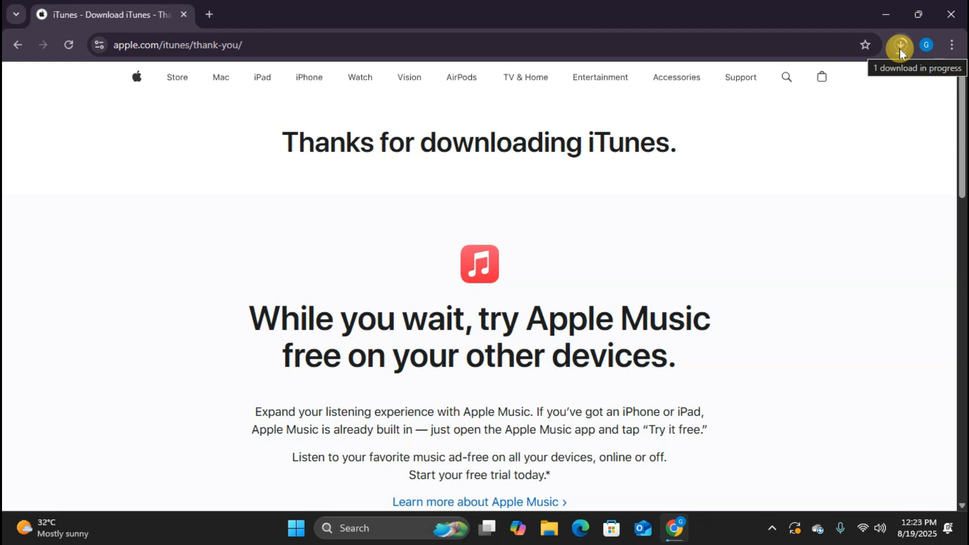
{"action": "left_click", "coordinate": [901, 44]}
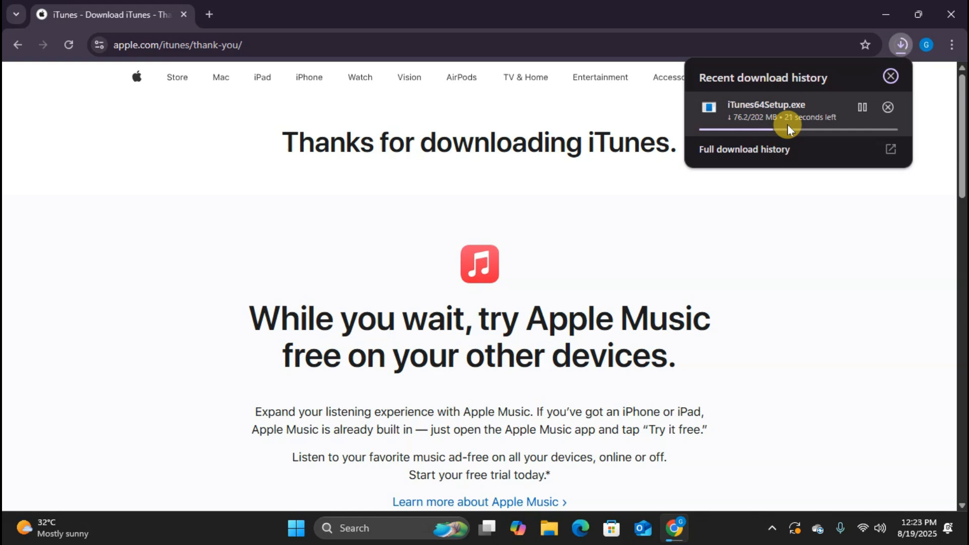
{"action": "mouse_move", "coordinate": [423, 307]}
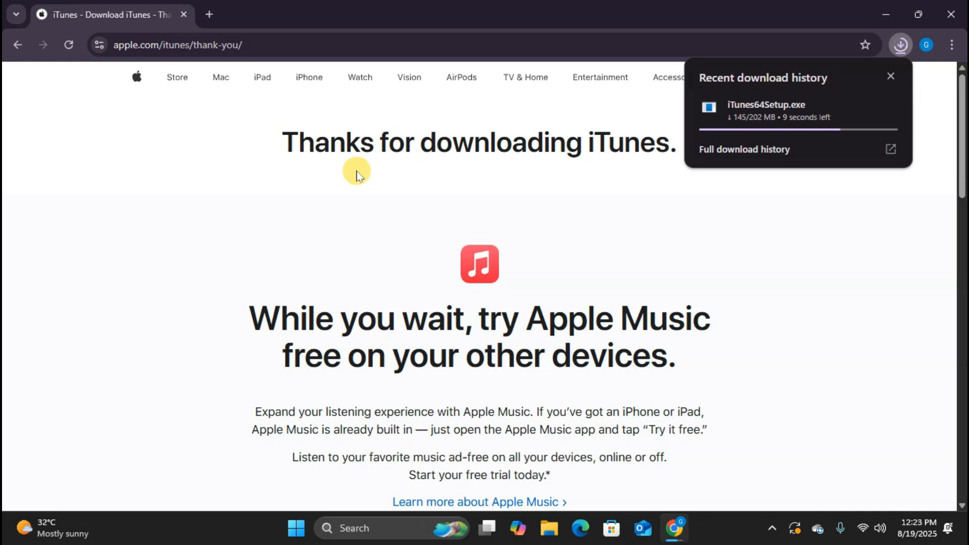
{"action": "mouse_move", "coordinate": [394, 77]}
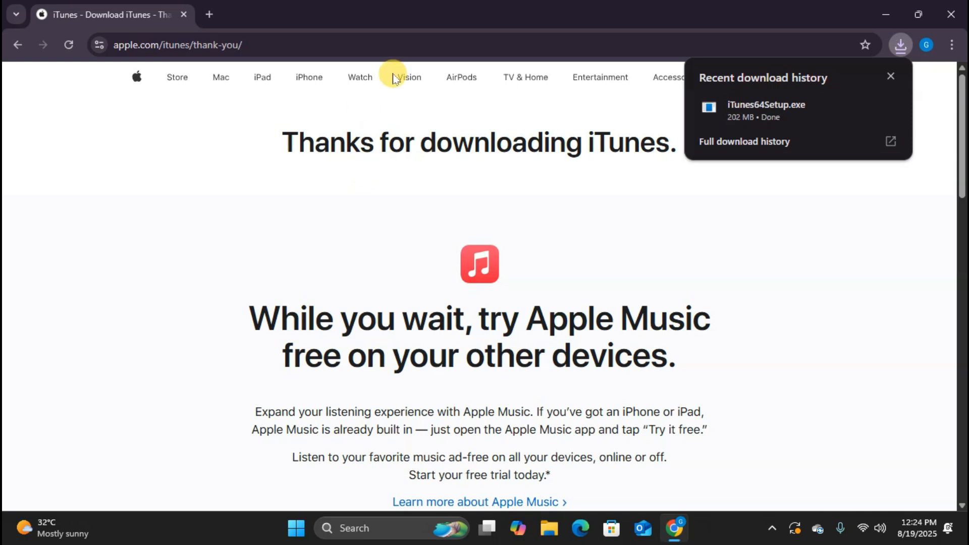
{"action": "left_click", "coordinate": [772, 115]}
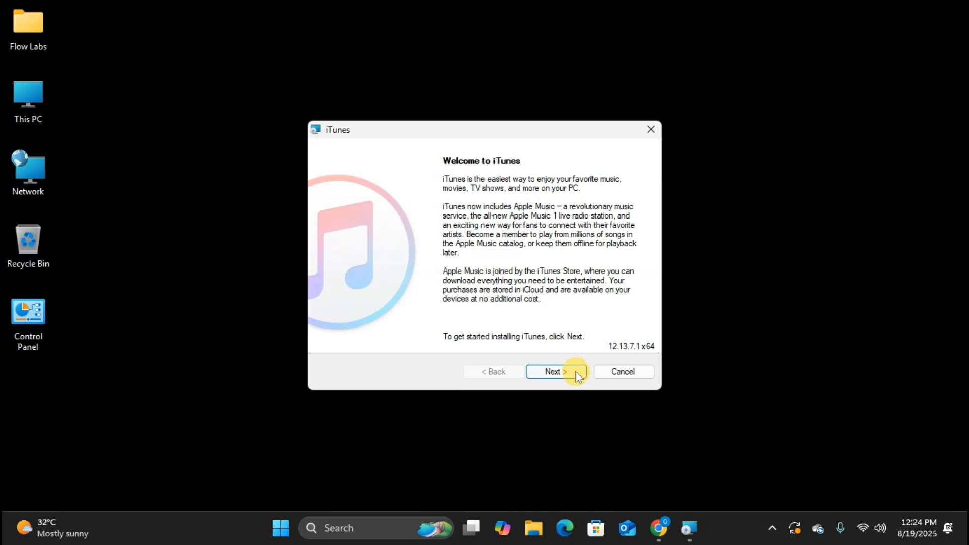
Advance the iTunes installer past the welcome and installation options pages.
{"action": "left_click", "coordinate": [555, 371]}
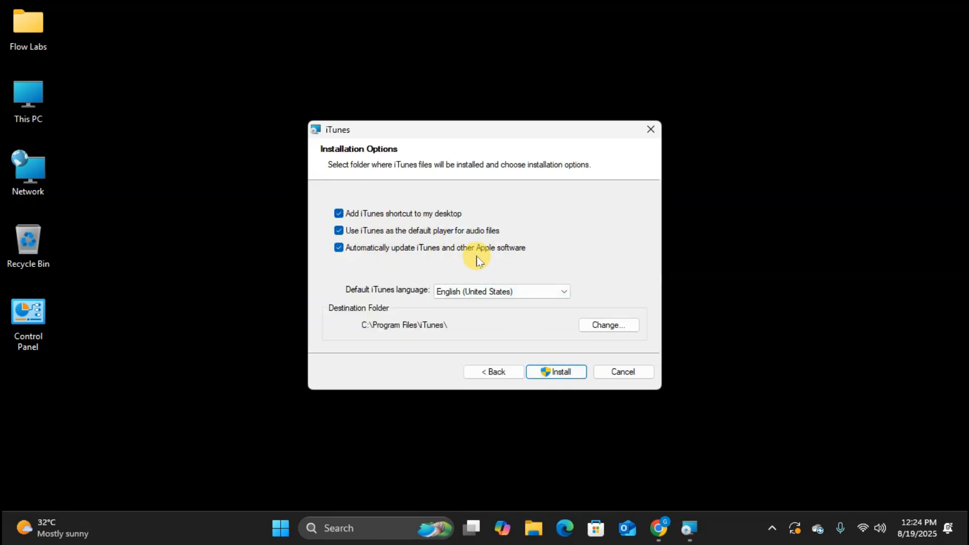
{"action": "mouse_move", "coordinate": [592, 303]}
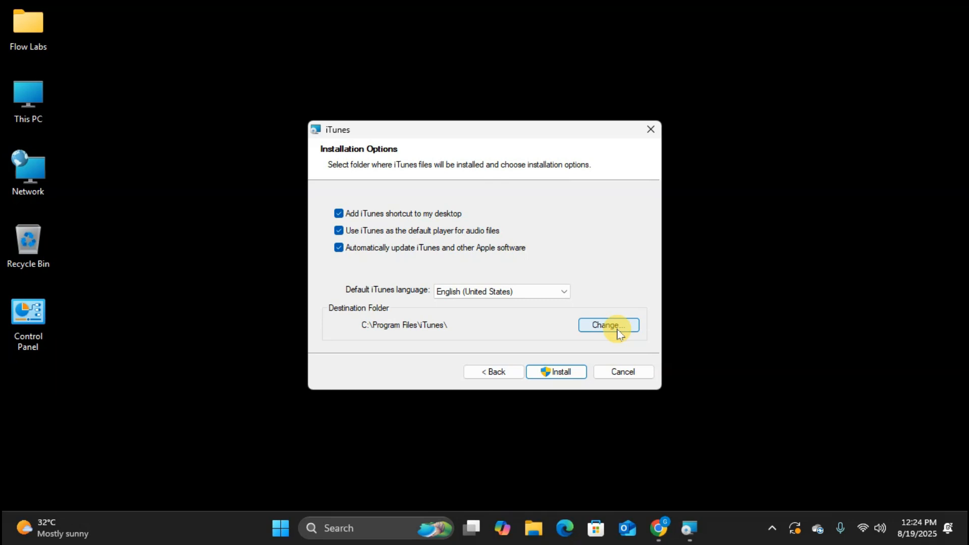
{"action": "left_click", "coordinate": [554, 372]}
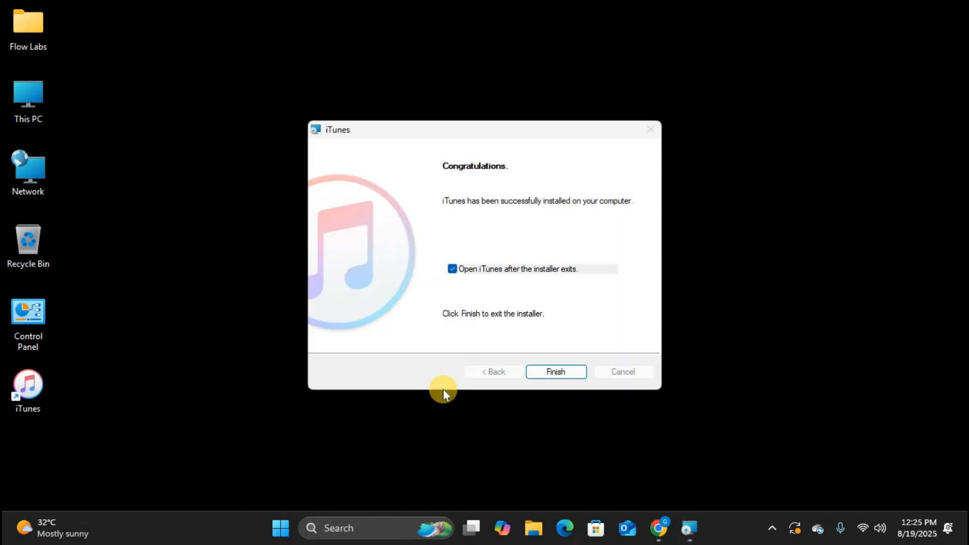
{"action": "mouse_move", "coordinate": [555, 284]}
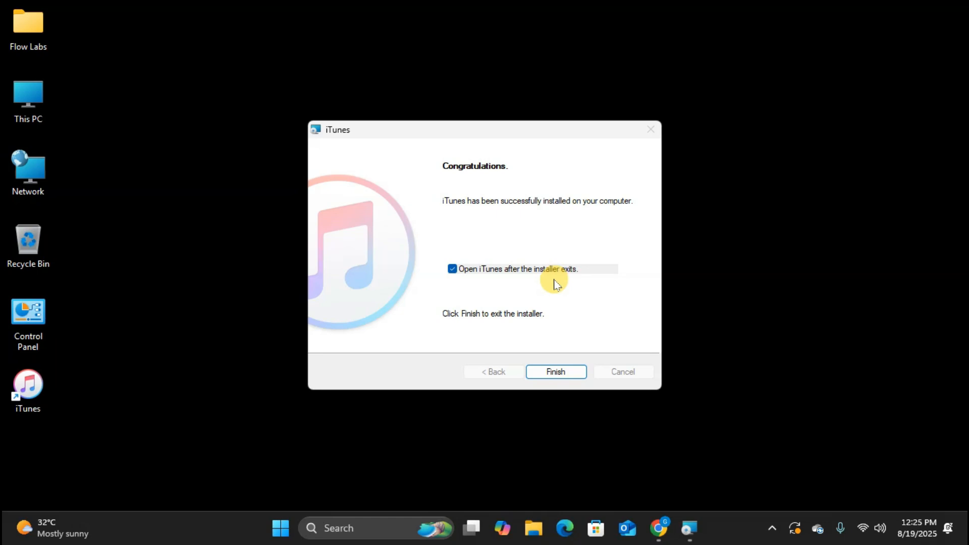
{"action": "mouse_move", "coordinate": [475, 282]}
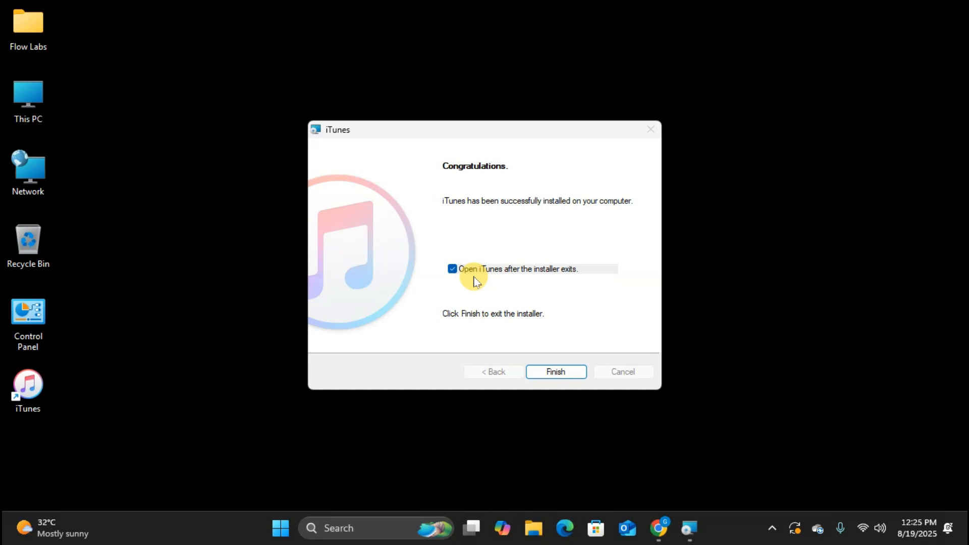
{"action": "mouse_move", "coordinate": [529, 401]}
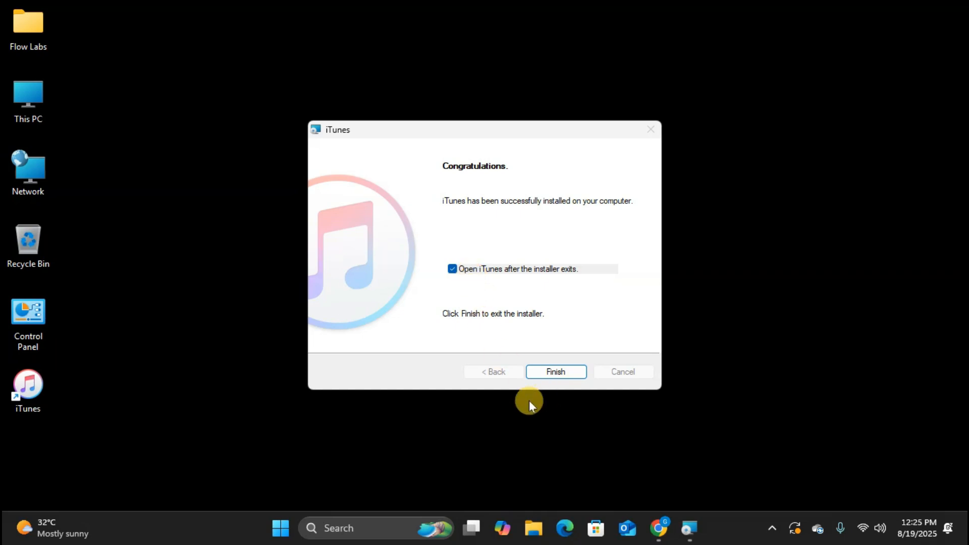
{"action": "mouse_move", "coordinate": [28, 390]}
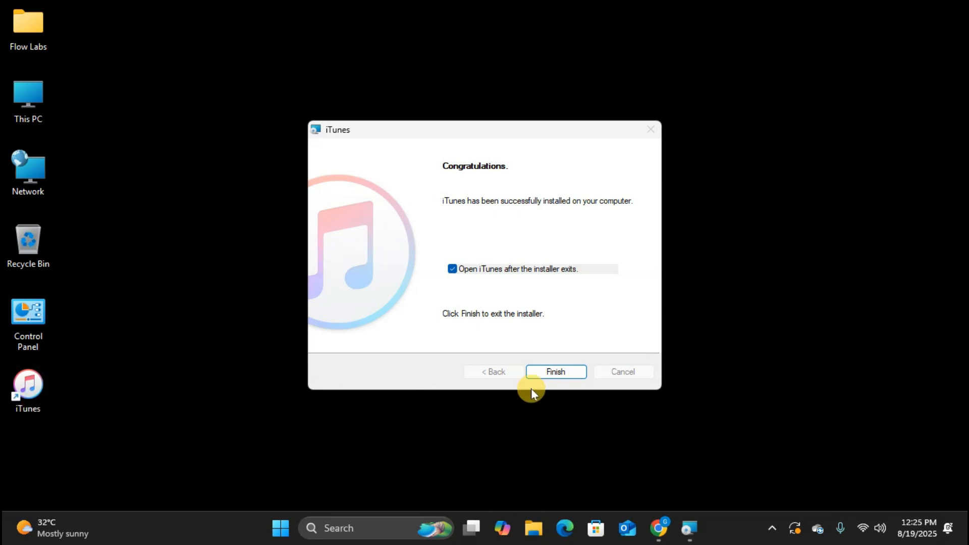
Finish the installer, agree to the Software License, then agree on the Welcome screen.
{"action": "left_click", "coordinate": [555, 372]}
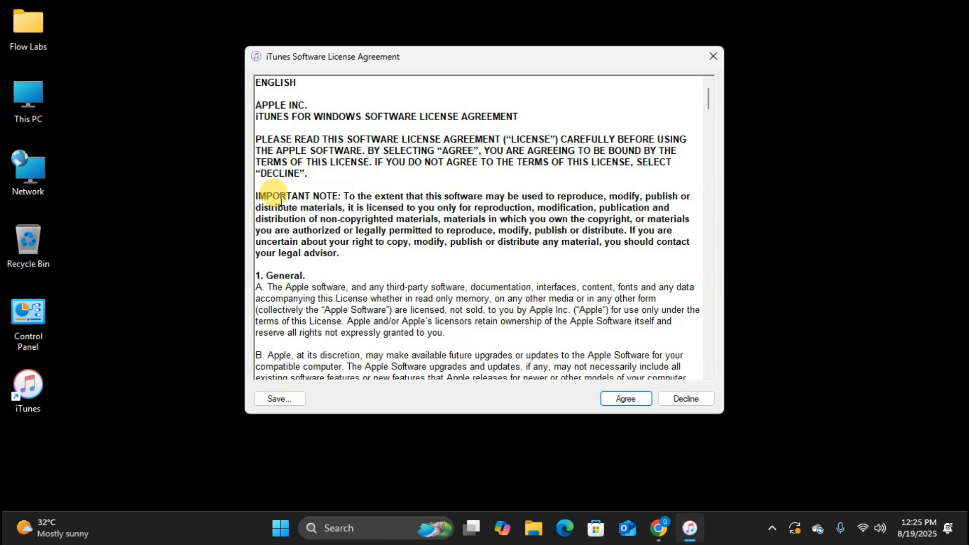
{"action": "left_click", "coordinate": [624, 399]}
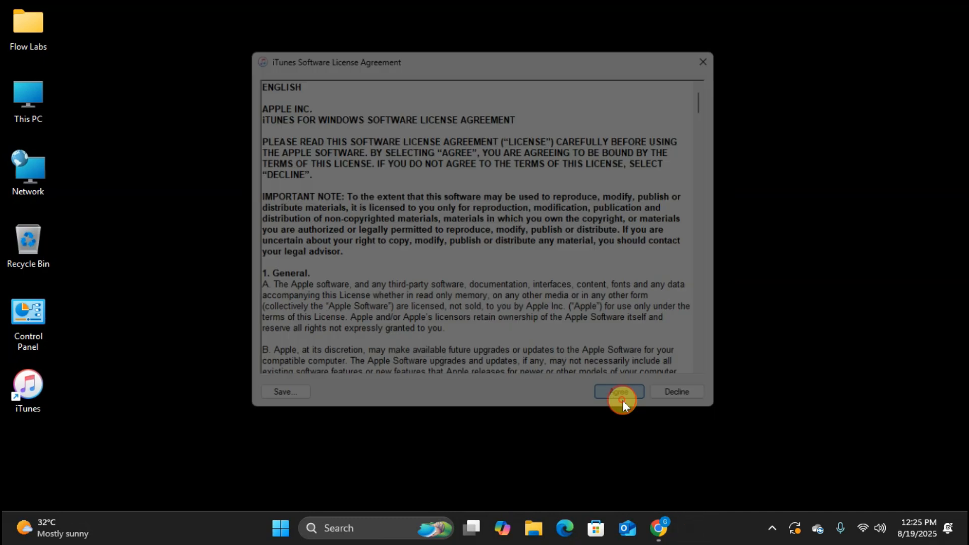
{"action": "left_click", "coordinate": [618, 392]}
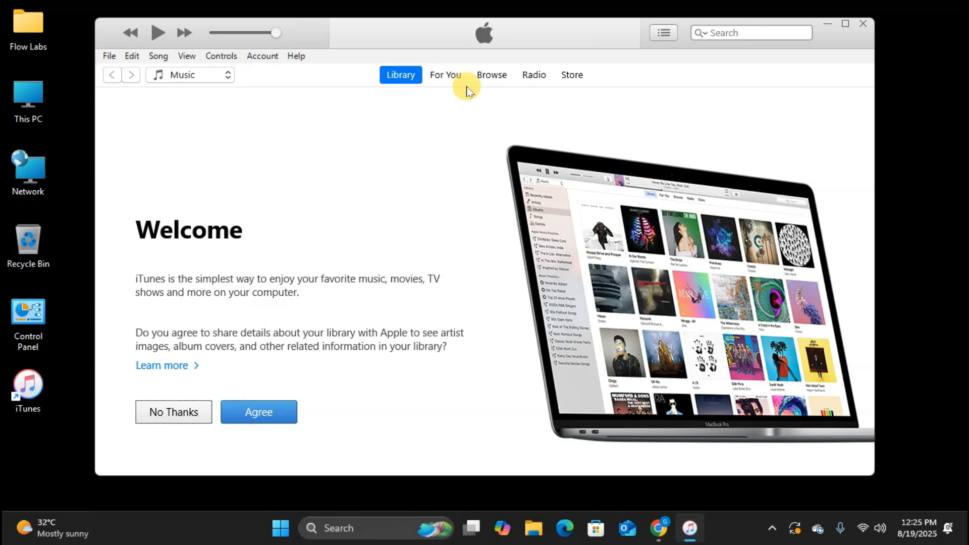
{"action": "mouse_move", "coordinate": [461, 93]}
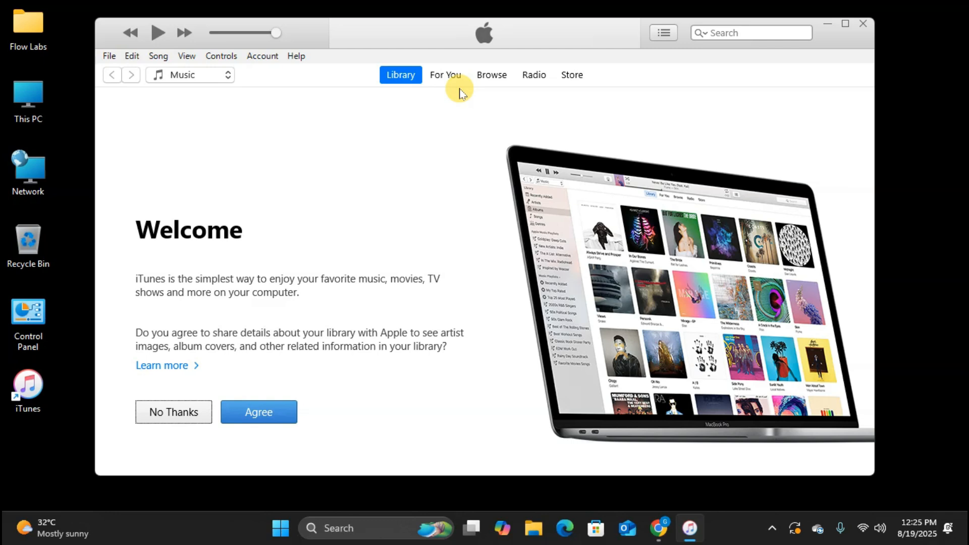
{"action": "left_click", "coordinate": [258, 412]}
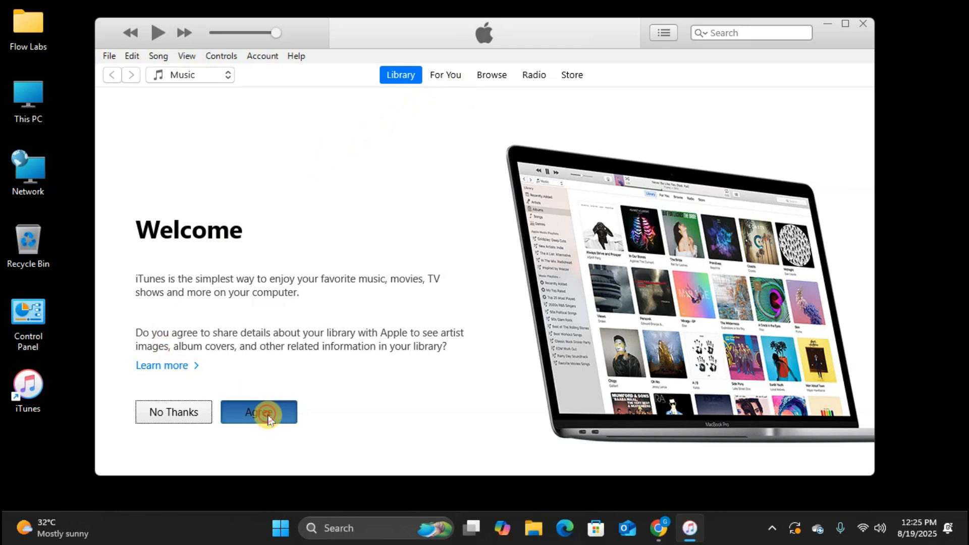
{"action": "left_click", "coordinate": [259, 412]}
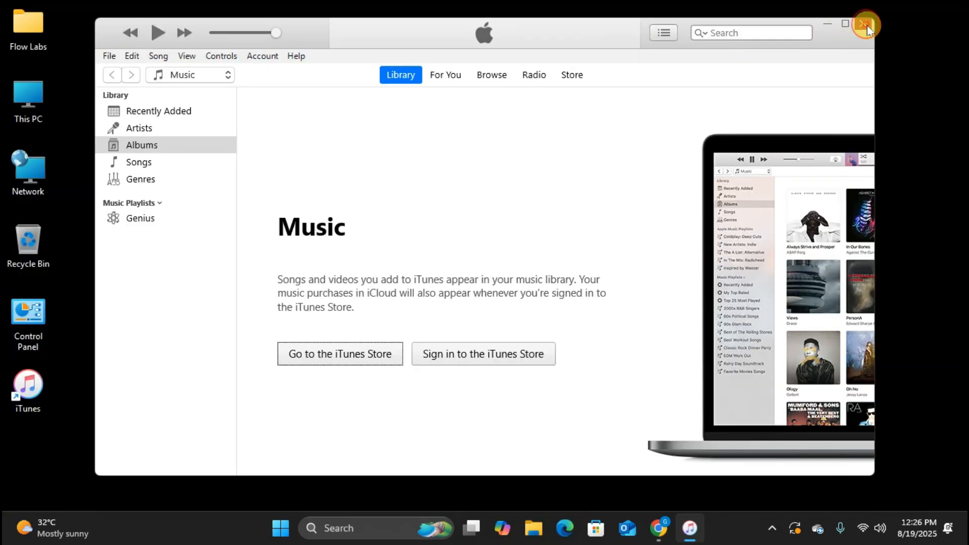
Close iTunes, then follow apple.com's 'Get it from Microsoft' link to the Store app.
{"action": "left_click", "coordinate": [867, 24]}
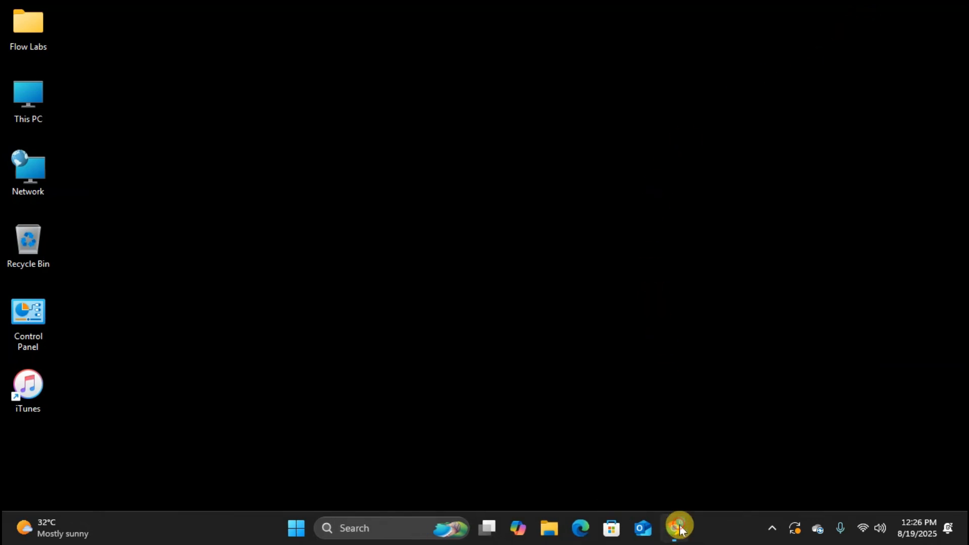
{"action": "left_click", "coordinate": [678, 528]}
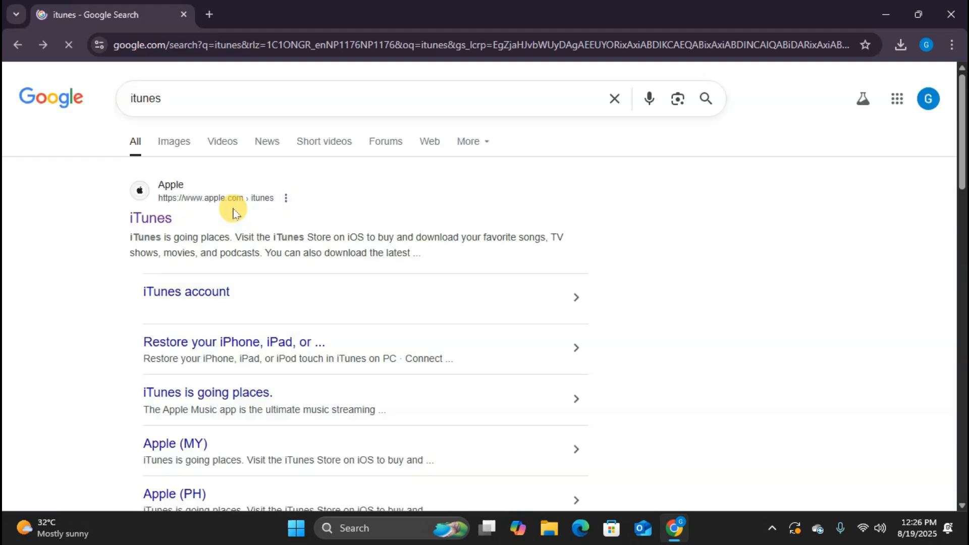
{"action": "left_click", "coordinate": [150, 219]}
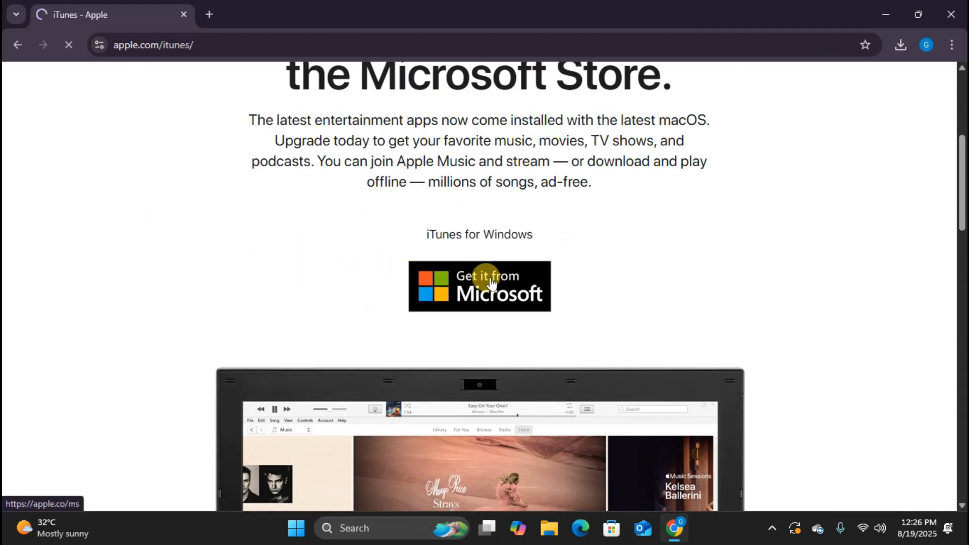
{"action": "left_click", "coordinate": [480, 286]}
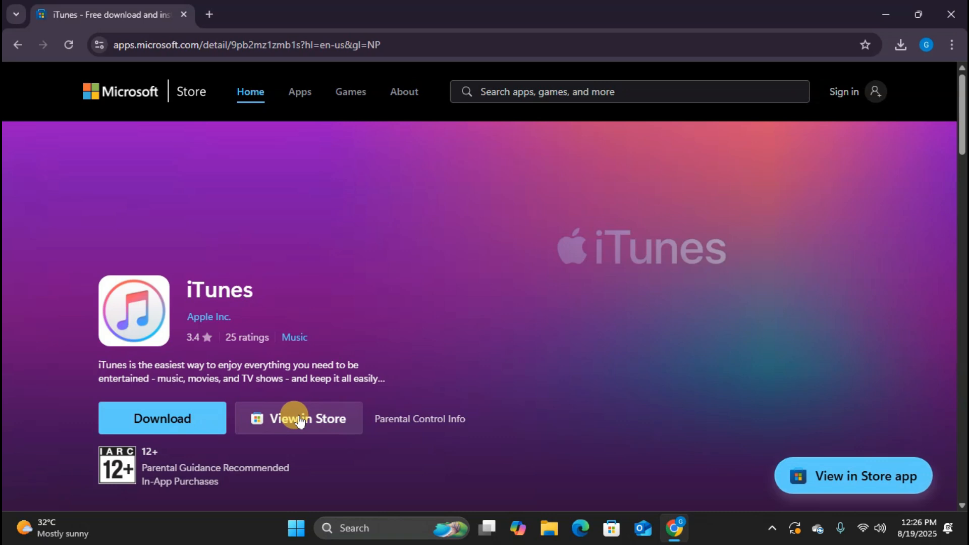
{"action": "left_click", "coordinate": [298, 418]}
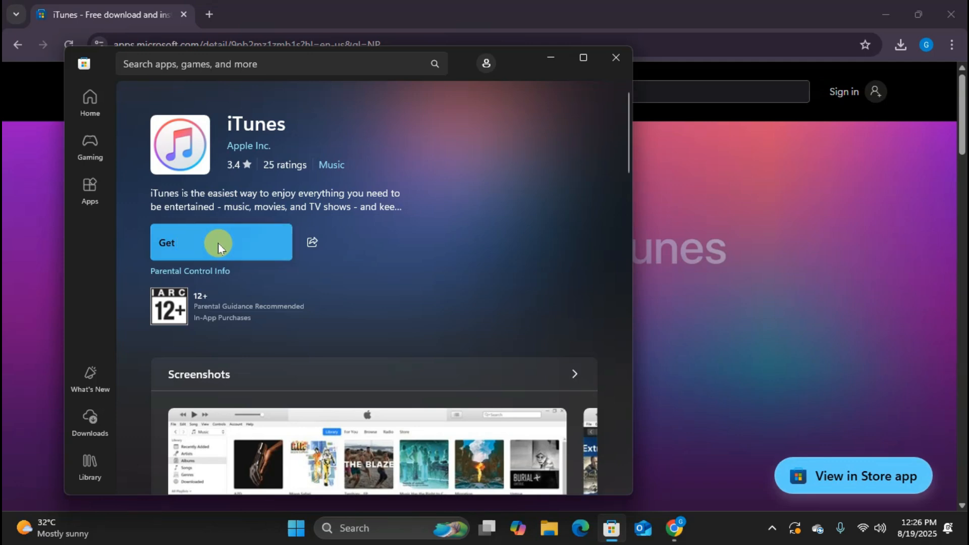
Get iTunes from the Microsoft Store listing in a maximized window until installed.
{"action": "left_click", "coordinate": [220, 242]}
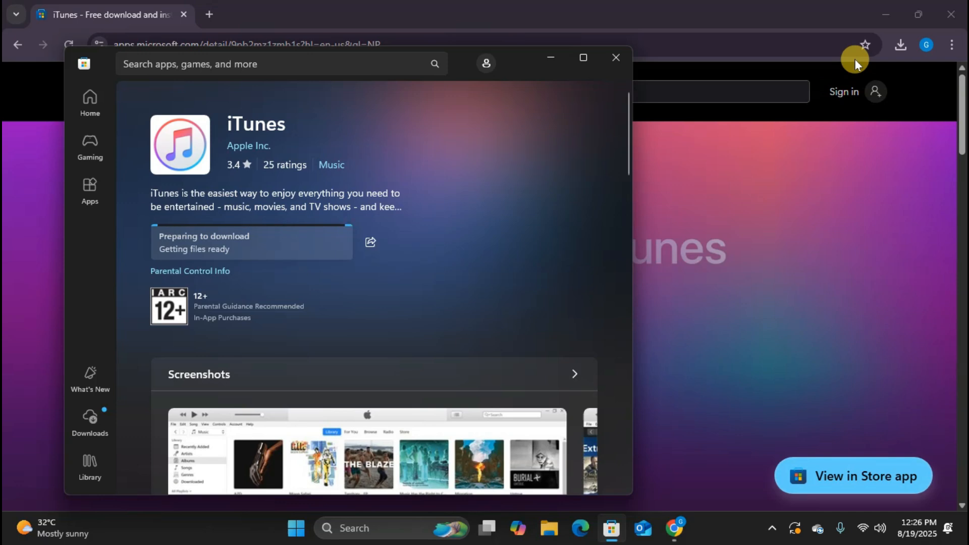
{"action": "left_click", "coordinate": [583, 57]}
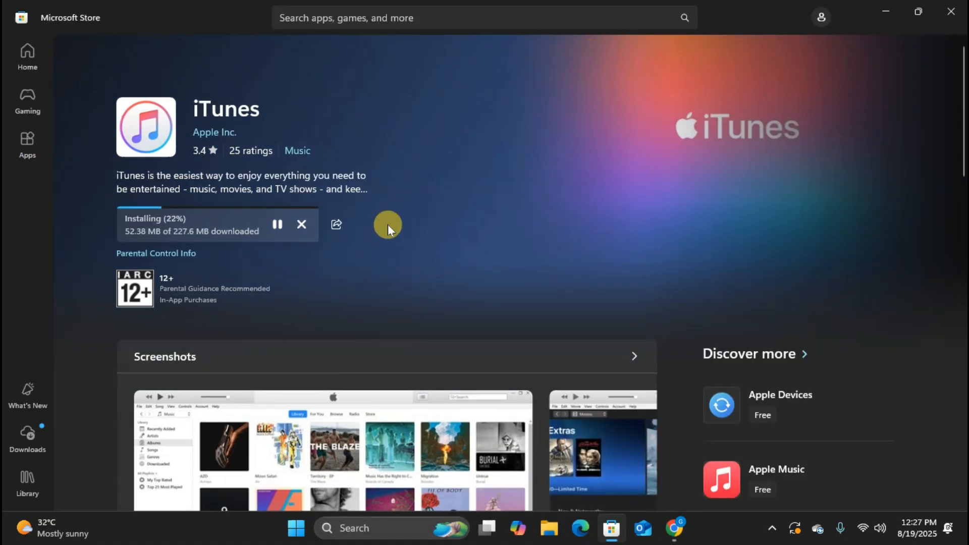
{"action": "mouse_move", "coordinate": [286, 259]}
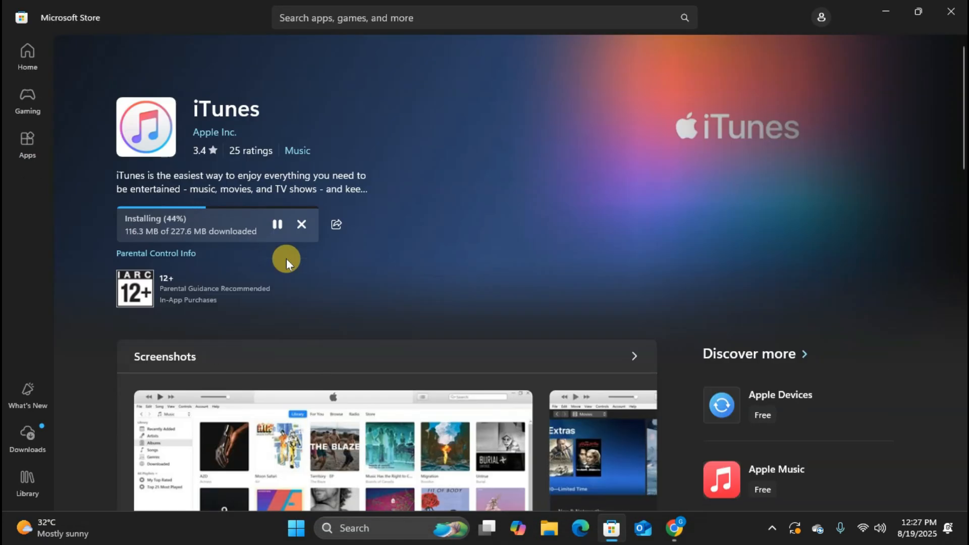
{"action": "mouse_move", "coordinate": [489, 282]}
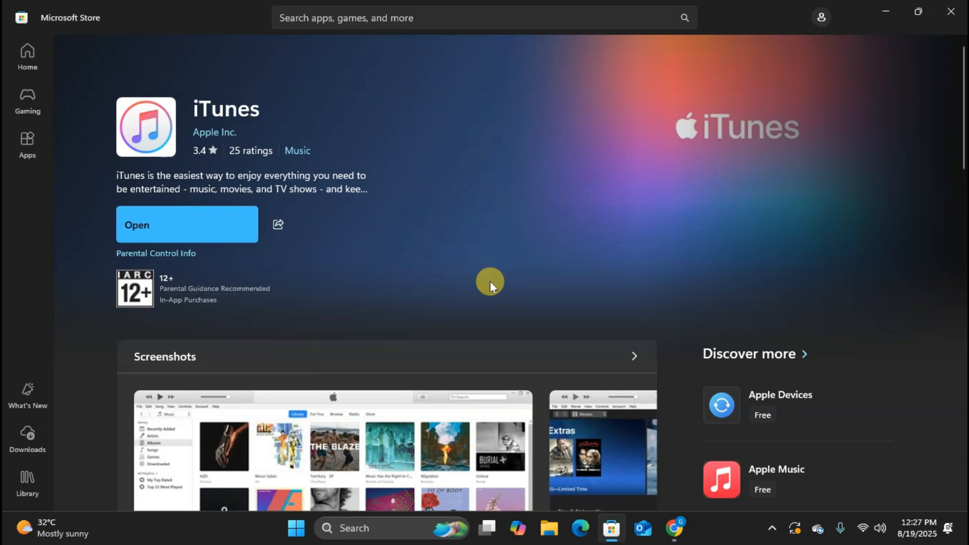
{"action": "mouse_move", "coordinate": [454, 289]}
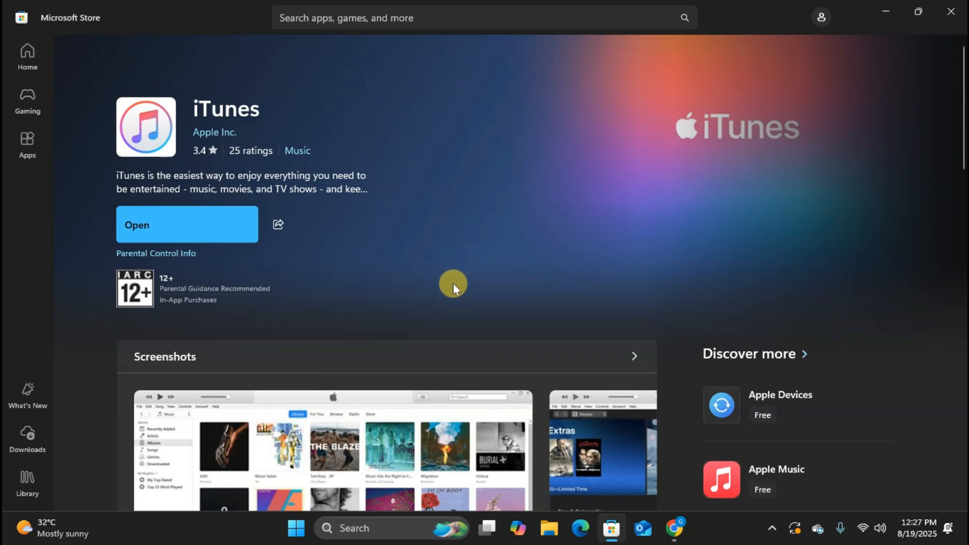
{"action": "mouse_move", "coordinate": [428, 210]}
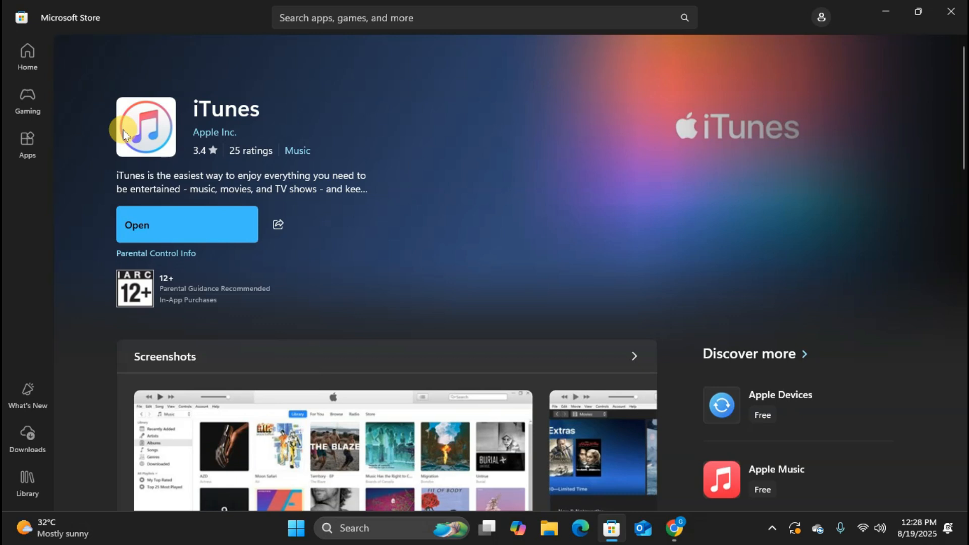
{"action": "left_click", "coordinate": [186, 224]}
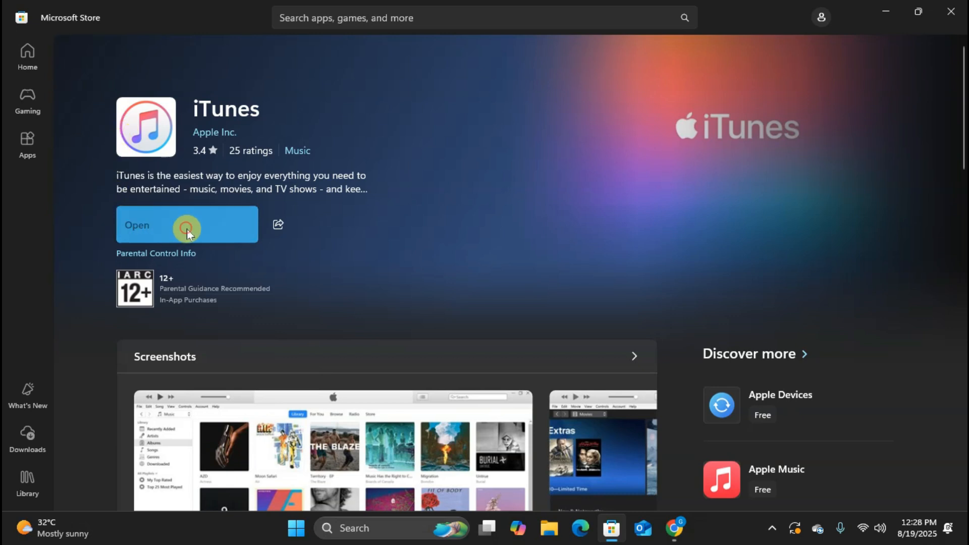
Launch the Store-installed iTunes and search the Start menu for 'itunes'.
{"action": "left_click", "coordinate": [295, 529]}
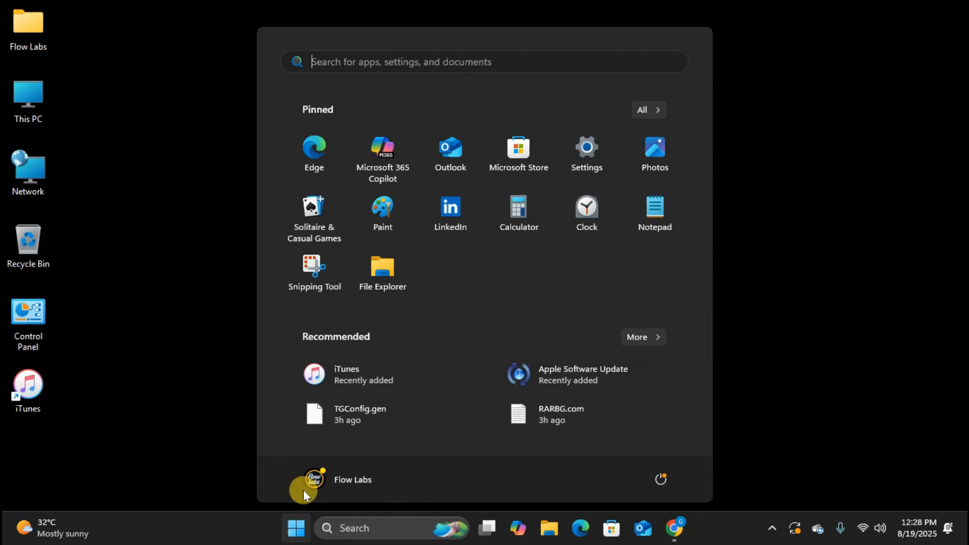
{"action": "mouse_move", "coordinate": [404, 345]}
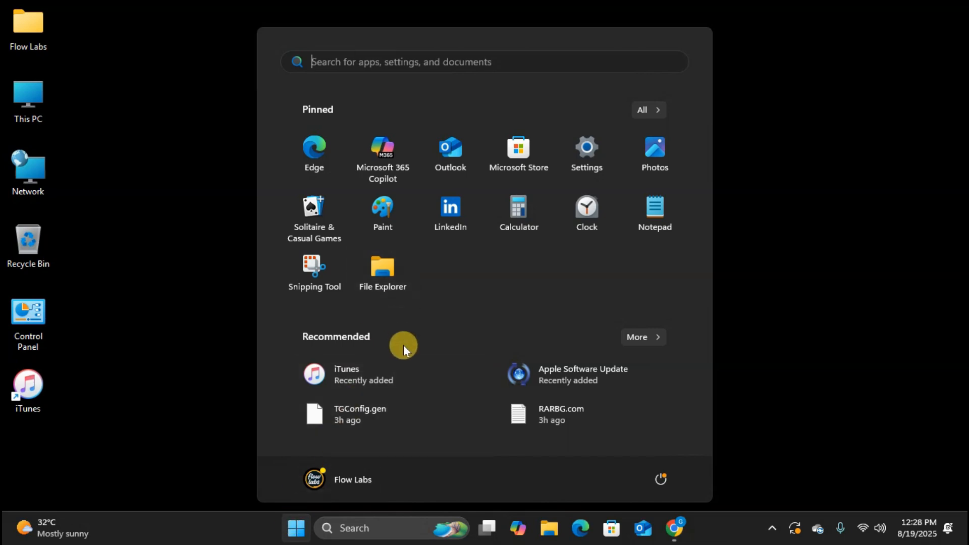
{"action": "type", "text": "itunes"}
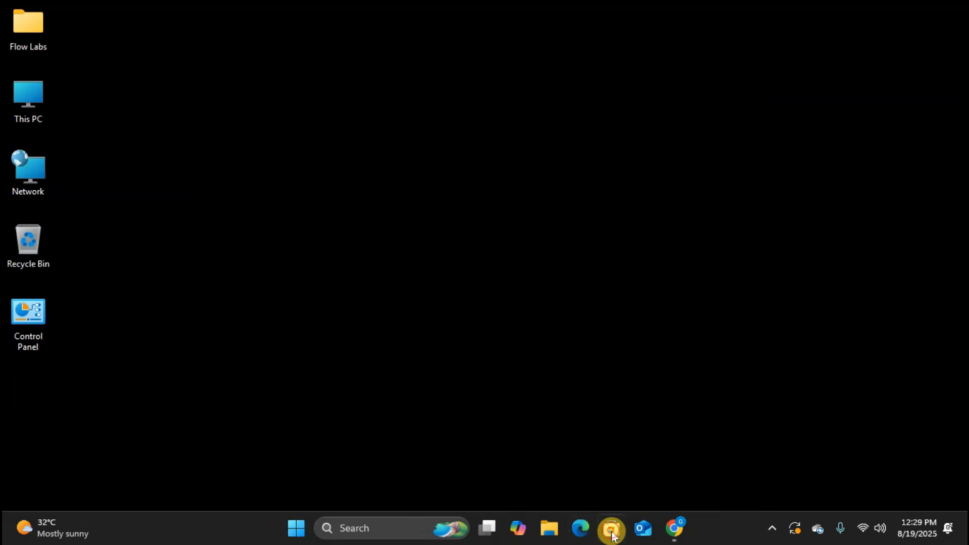
Return to Microsoft Store and search "itu" to reach the iTunes listing.
{"action": "left_click", "coordinate": [611, 529]}
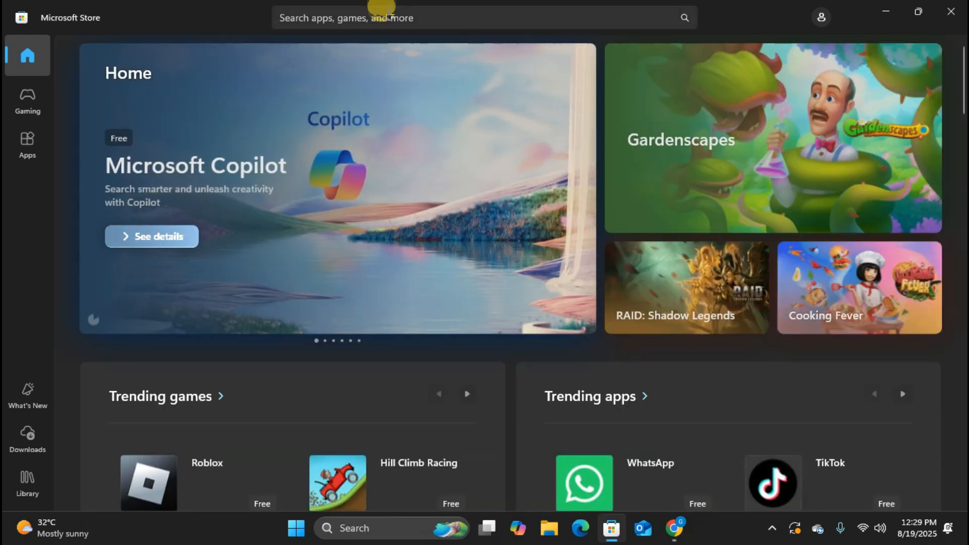
{"action": "type", "text": "i"}
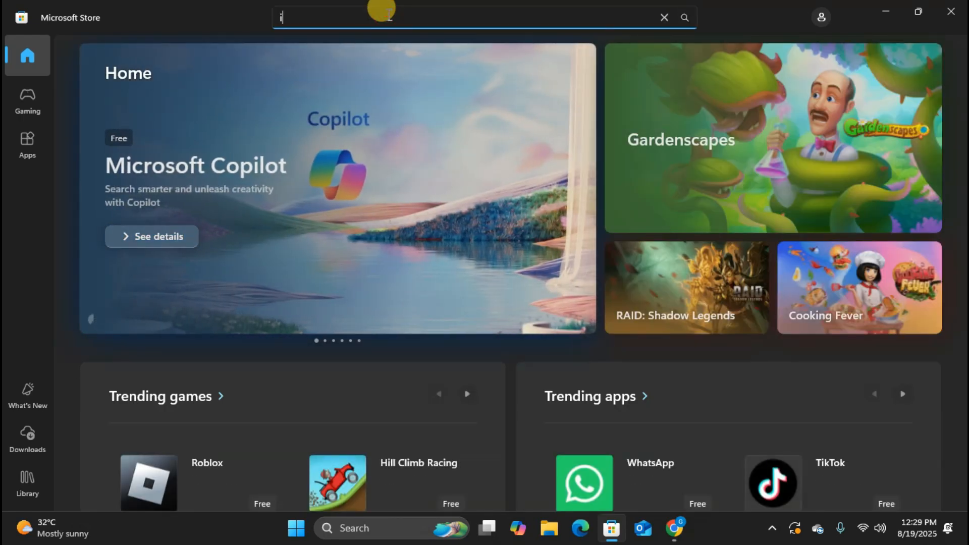
{"action": "type", "text": "tu"}
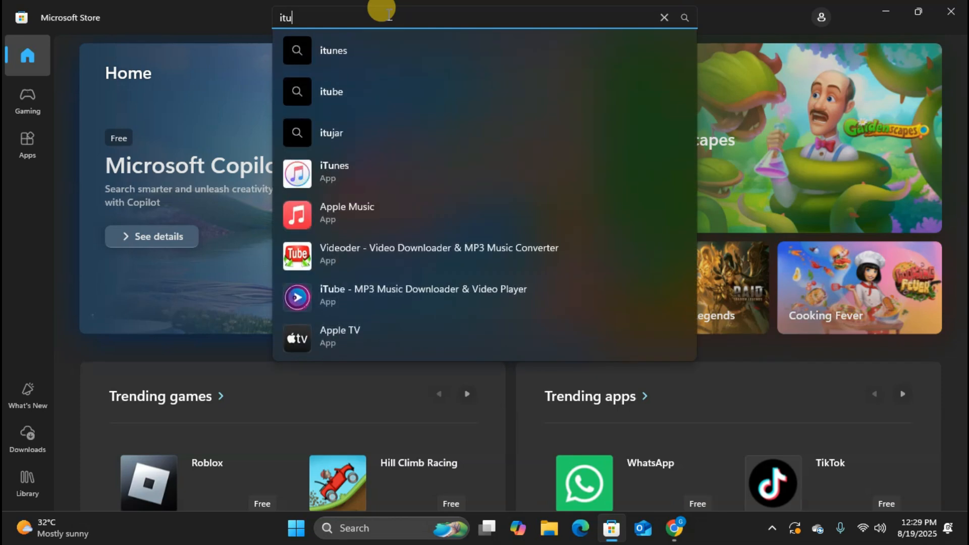
{"action": "left_click", "coordinate": [332, 50]}
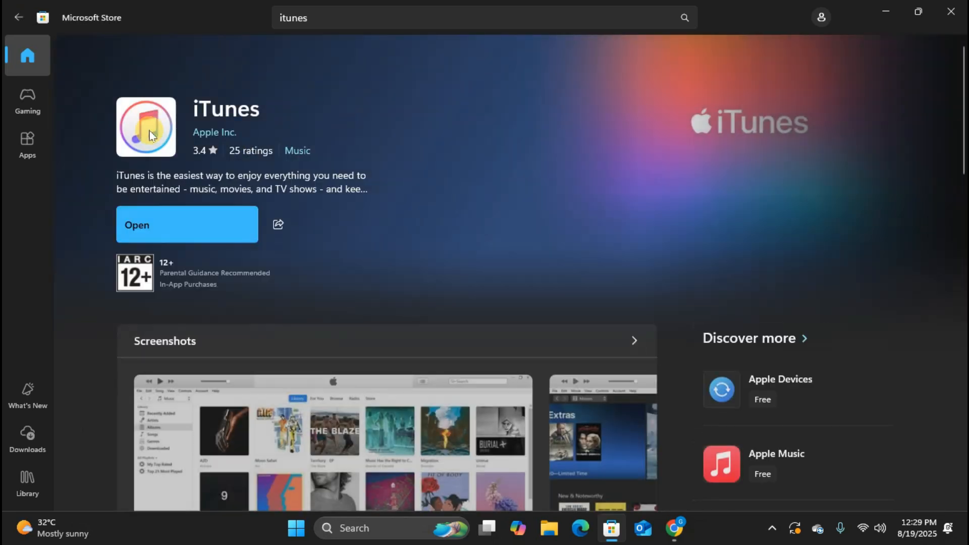
Launch the installed iTunes from its Store listing with Open.
{"action": "left_click", "coordinate": [177, 224]}
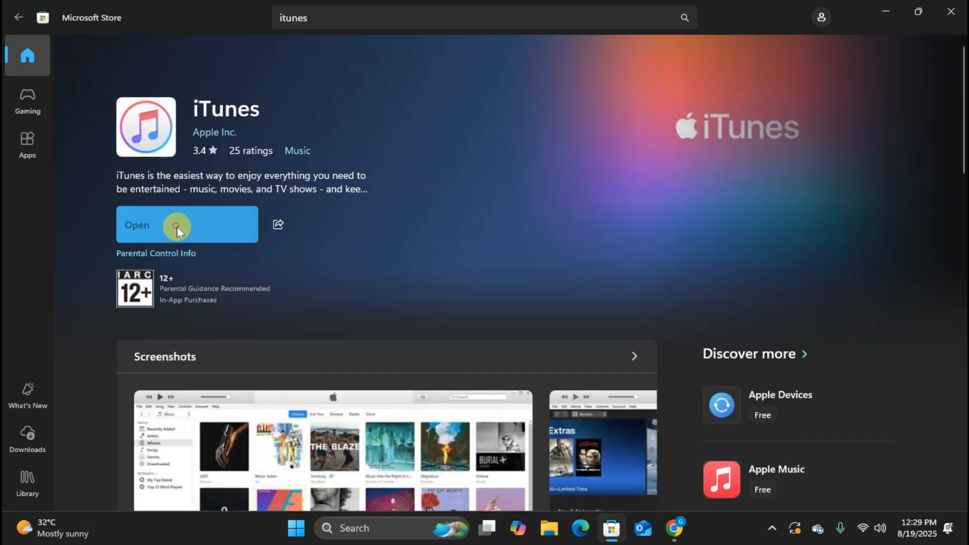
{"action": "left_click", "coordinate": [177, 226]}
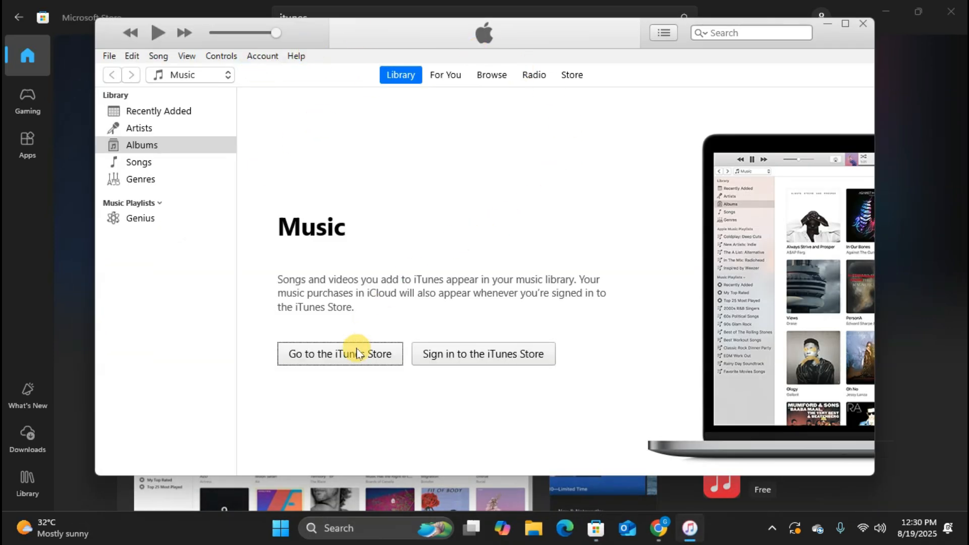
{"action": "mouse_move", "coordinate": [370, 375]}
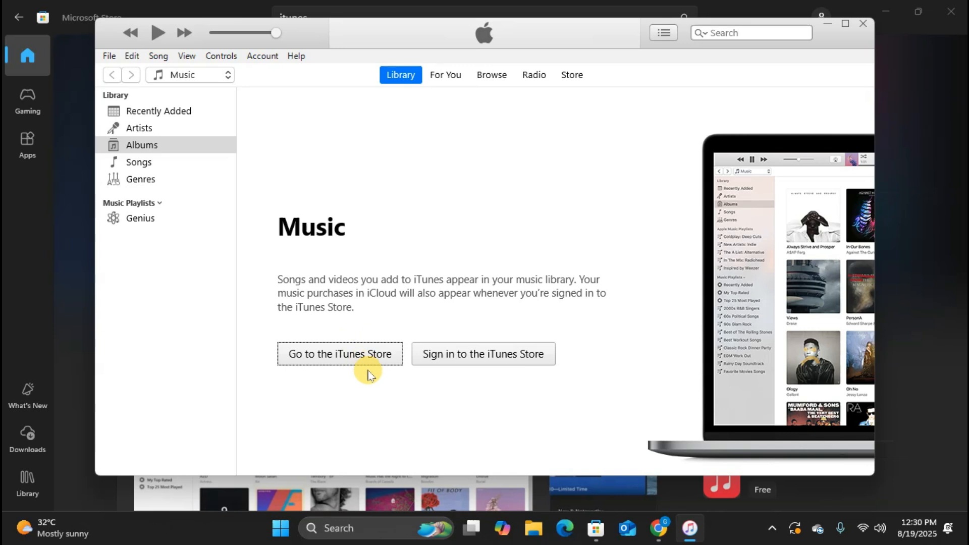